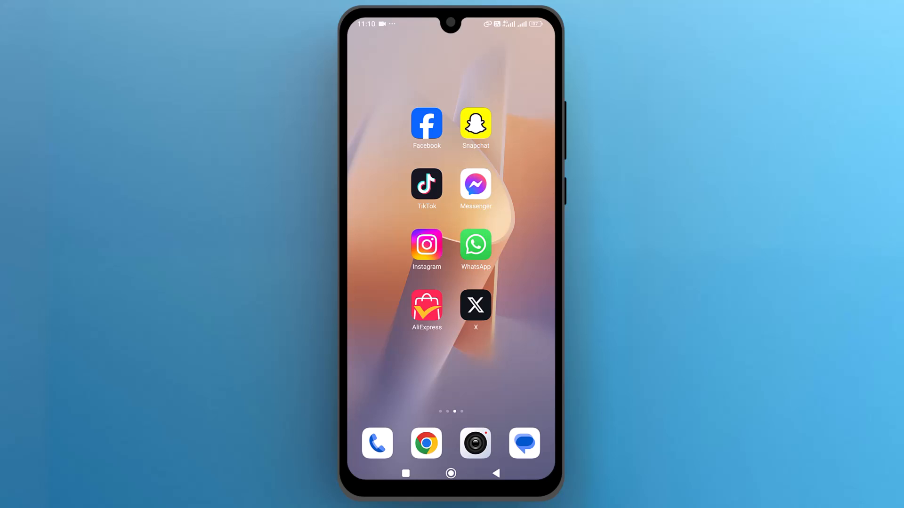
# Launch Messenger from the home screen to reach the Chats list
pyautogui.click(474, 184)
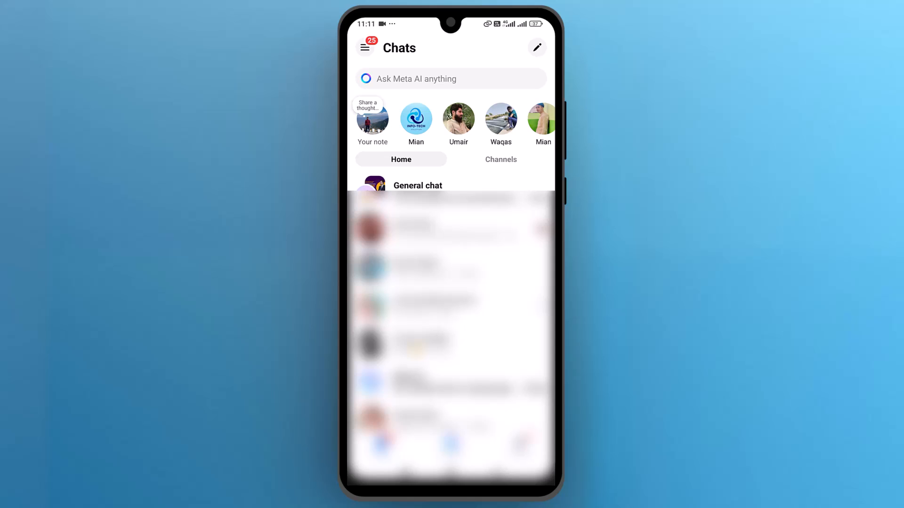
# Reach the Active Status settings from the profile page
pyautogui.click(365, 47)
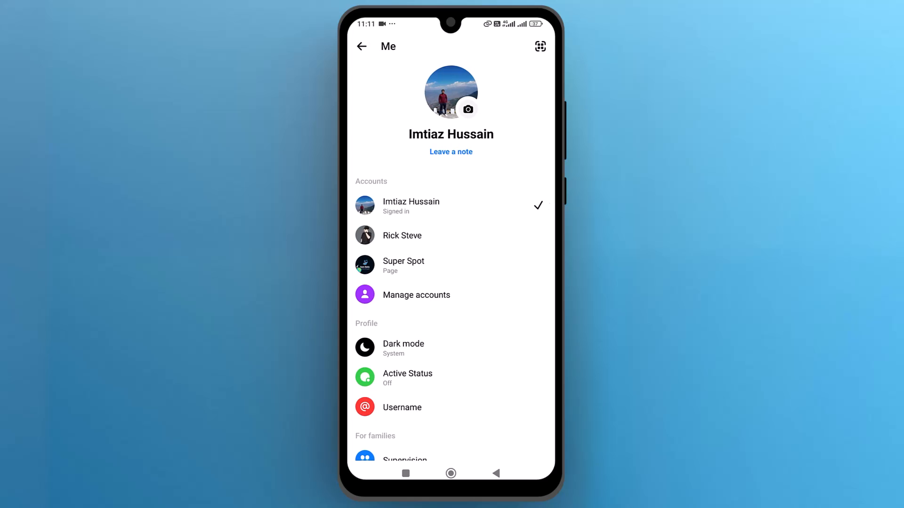
pyautogui.scroll(-3)
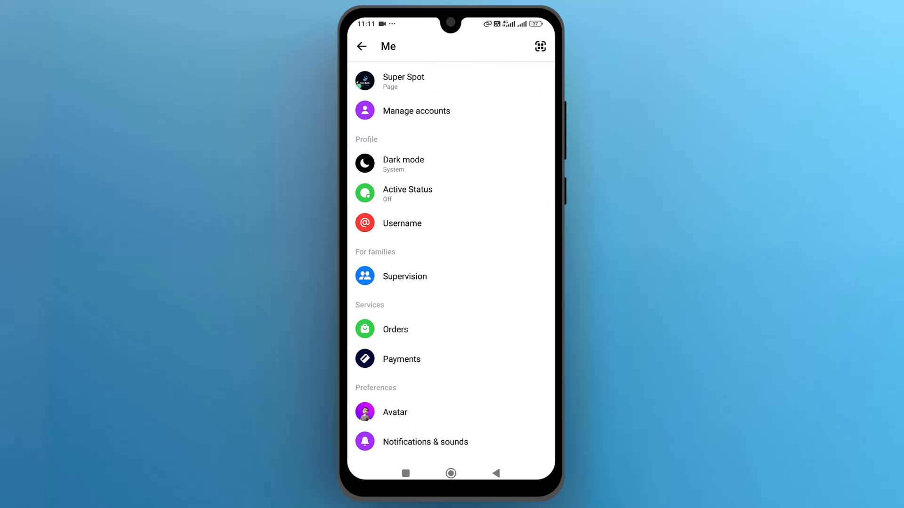
pyautogui.click(407, 193)
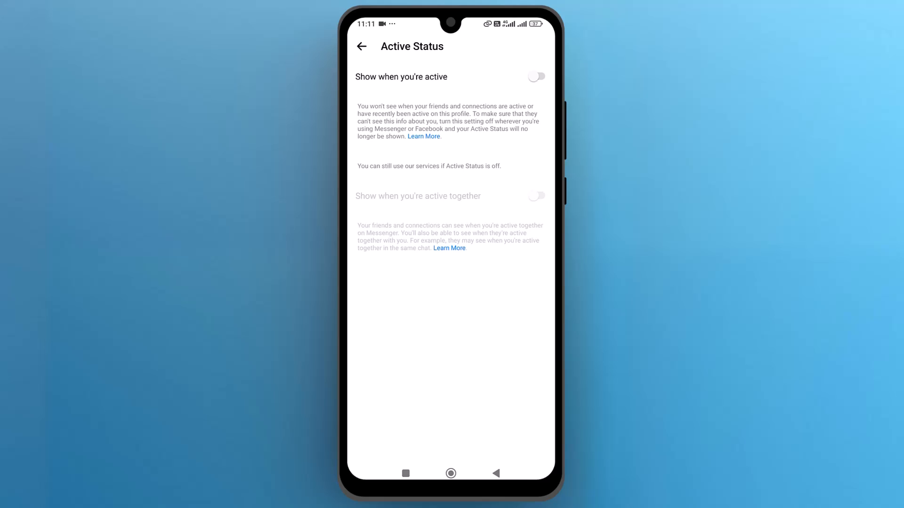
# Turn on 'Show when you're active', leave 'active together' off, and return to chats
pyautogui.click(536, 76)
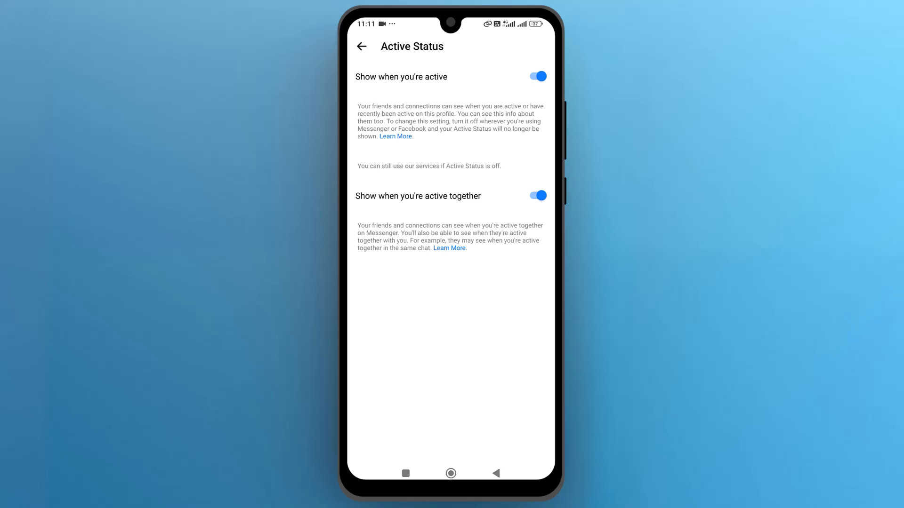
pyautogui.click(535, 195)
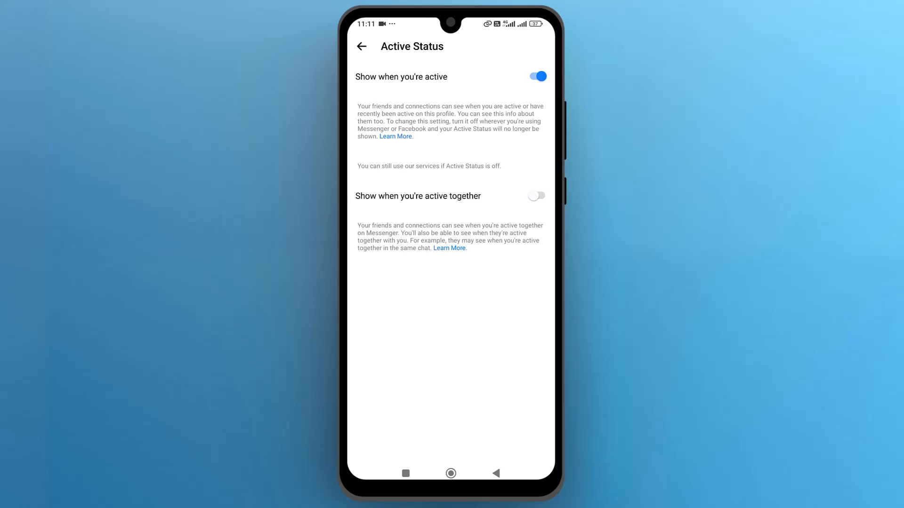
pyautogui.click(362, 46)
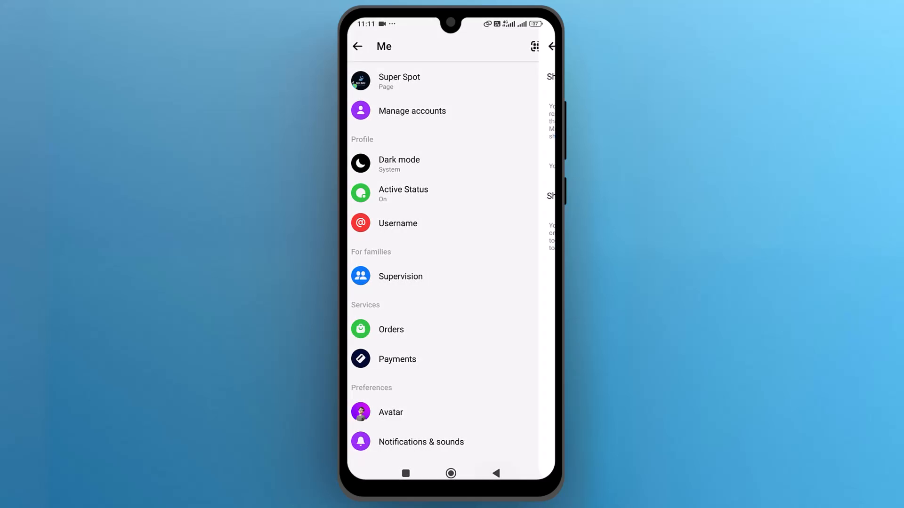
pyautogui.click(357, 46)
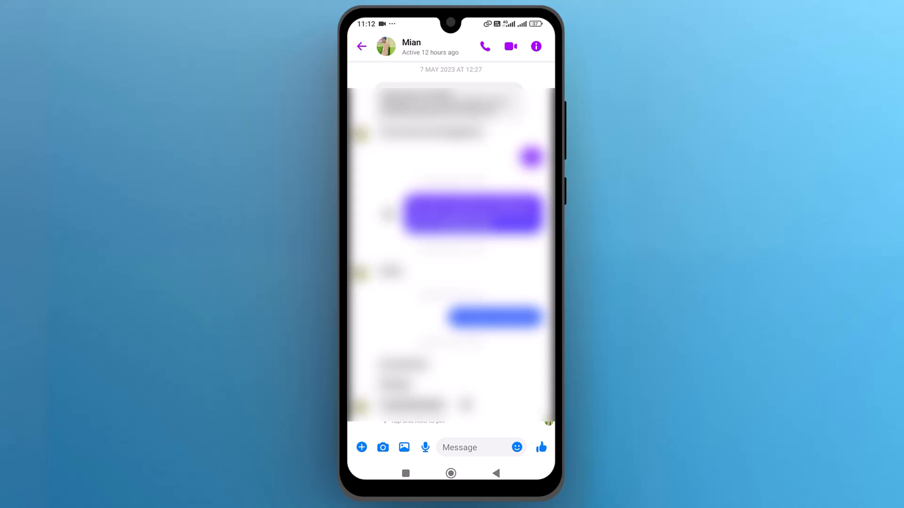
# After seeing 'Active 12 hours ago' in the chat, return to the Chats list
pyautogui.click(361, 46)
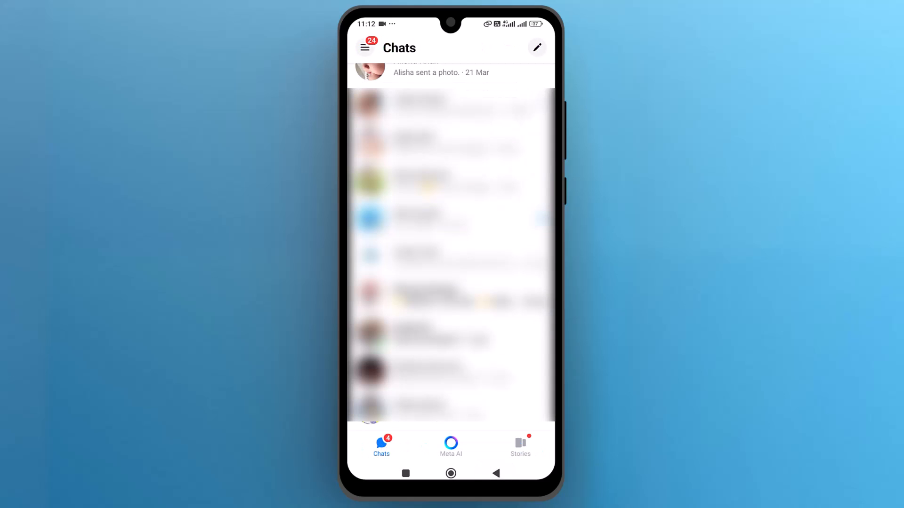